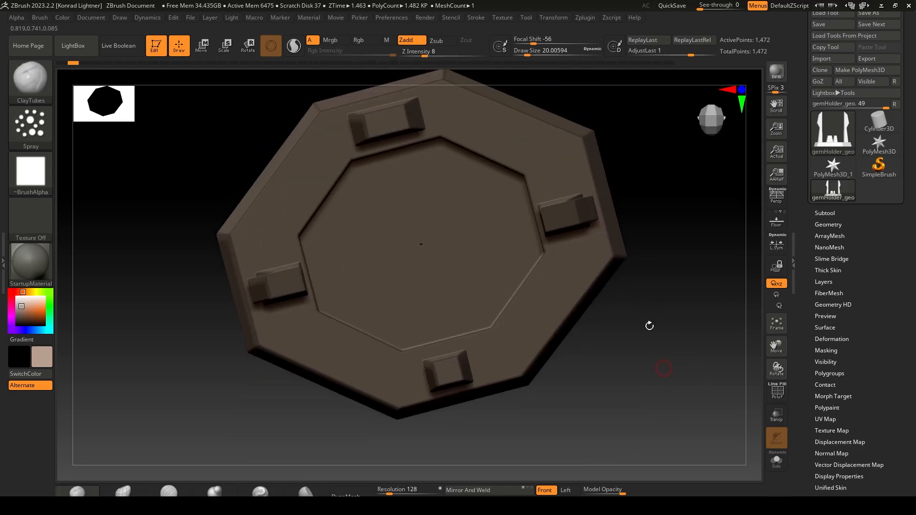
# - Pull the base blocks upward into four prongs, two of them tall and tapered
pyautogui.click(247, 46)
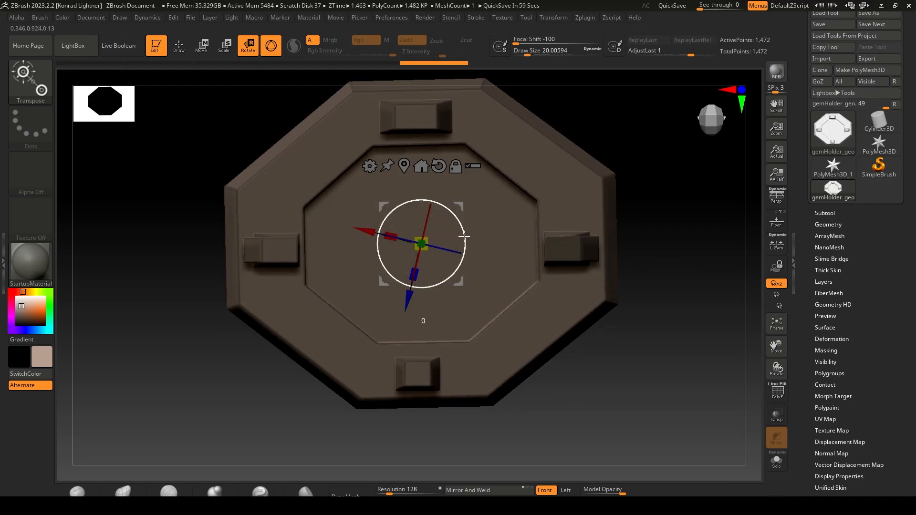
pyautogui.click(828, 224)
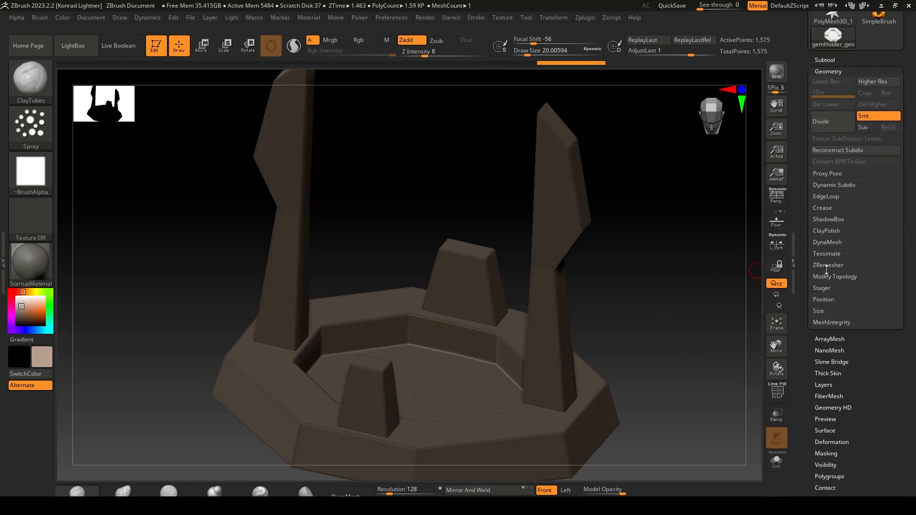
# - Run ZRemesher from Tool > Geometry to retopologize the blockout into an even mesh
pyautogui.click(827, 241)
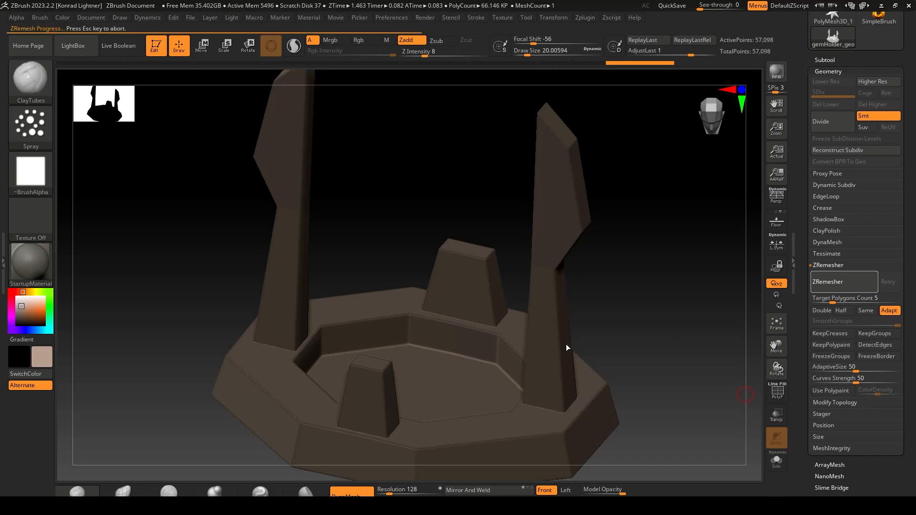
pyautogui.click(842, 281)
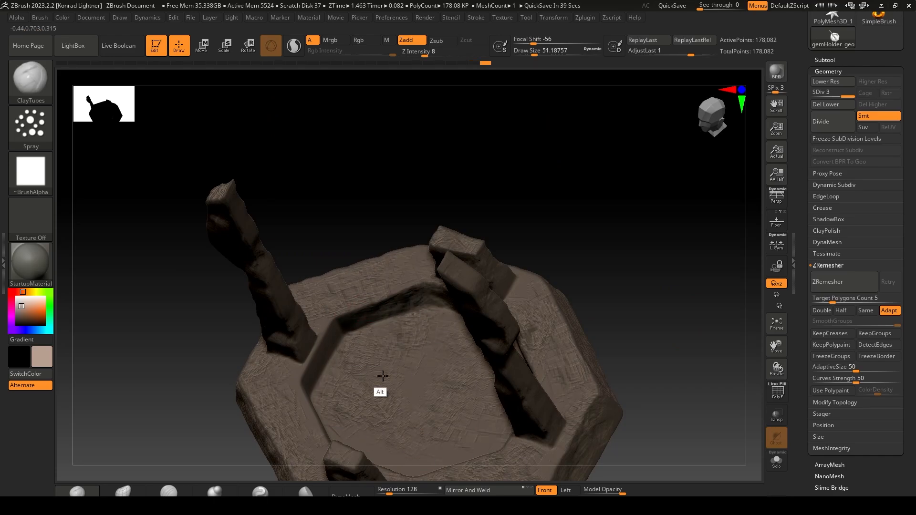
# - Step the sculpted holder down to a lower subdivision level with Lower Res
pyautogui.click(825, 82)
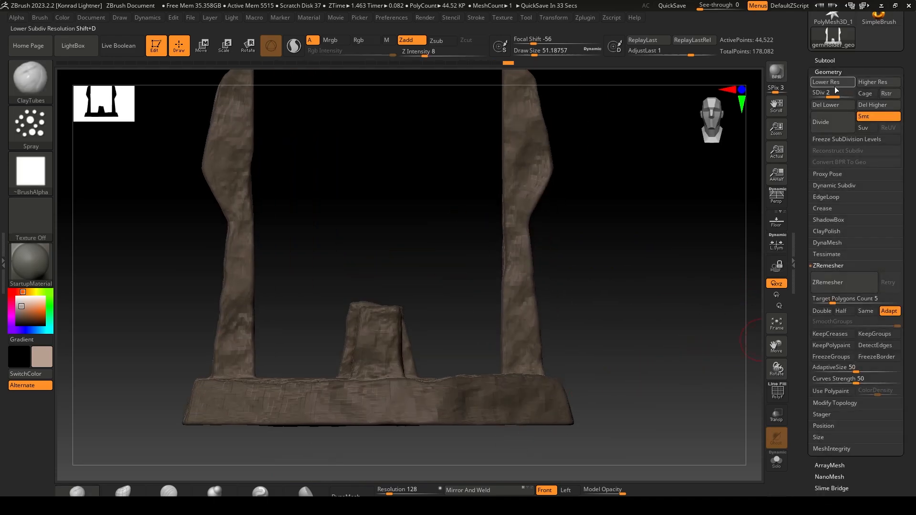
pyautogui.click(824, 184)
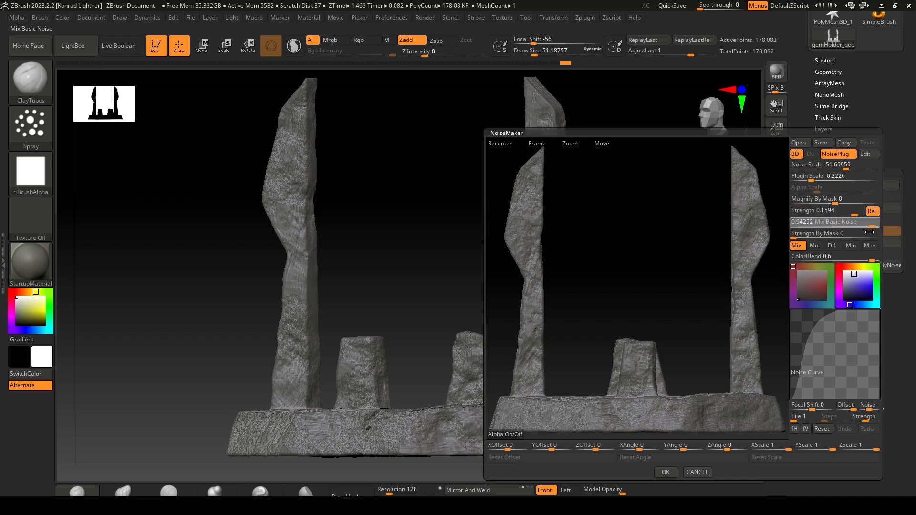
# - Accept the NoiseMaker surface noise, add a subdivision level, then raise the noise strength
pyautogui.click(664, 472)
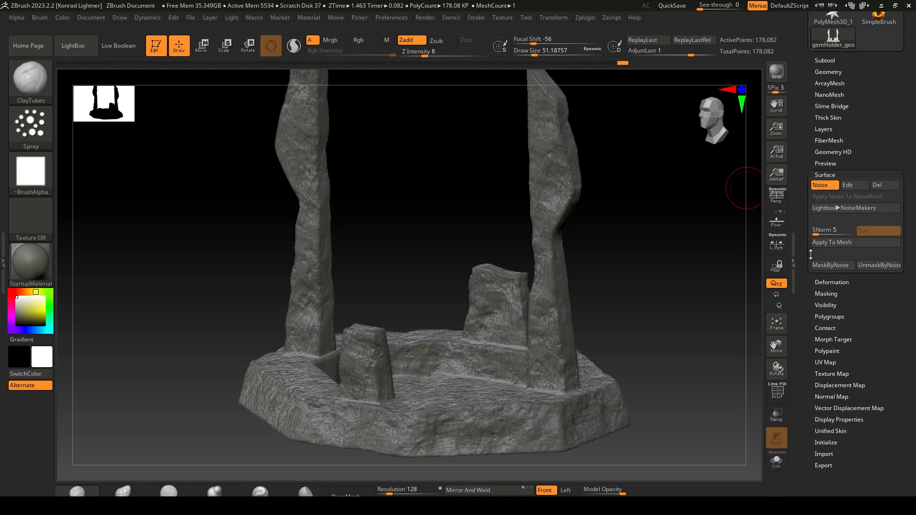
pyautogui.moveTo(691, 331)
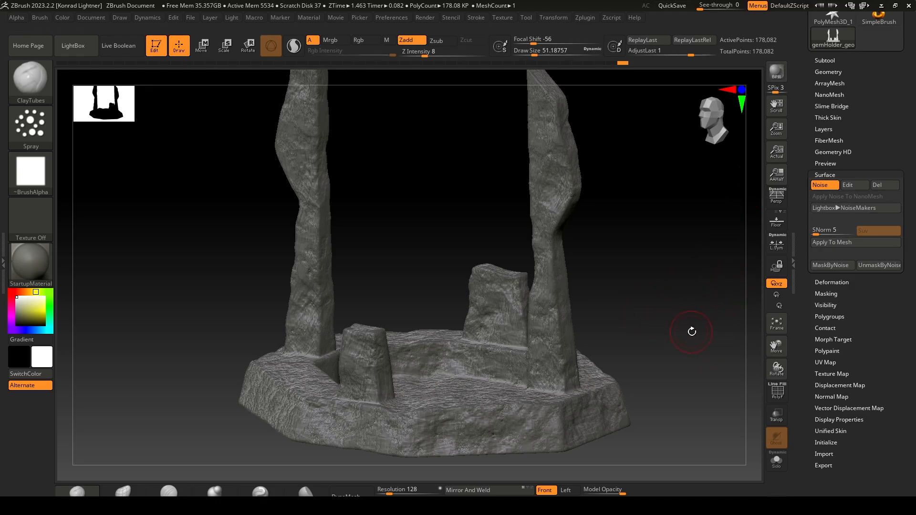
pyautogui.click(832, 243)
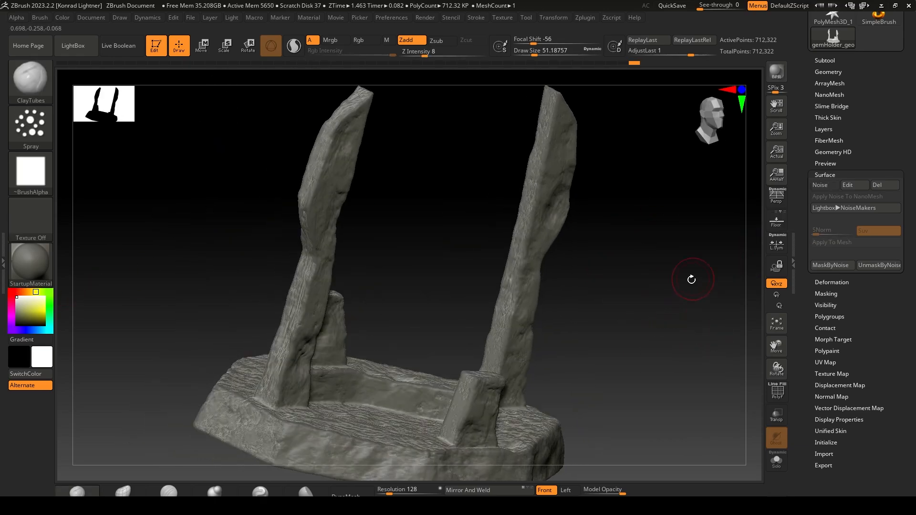
pyautogui.click(823, 184)
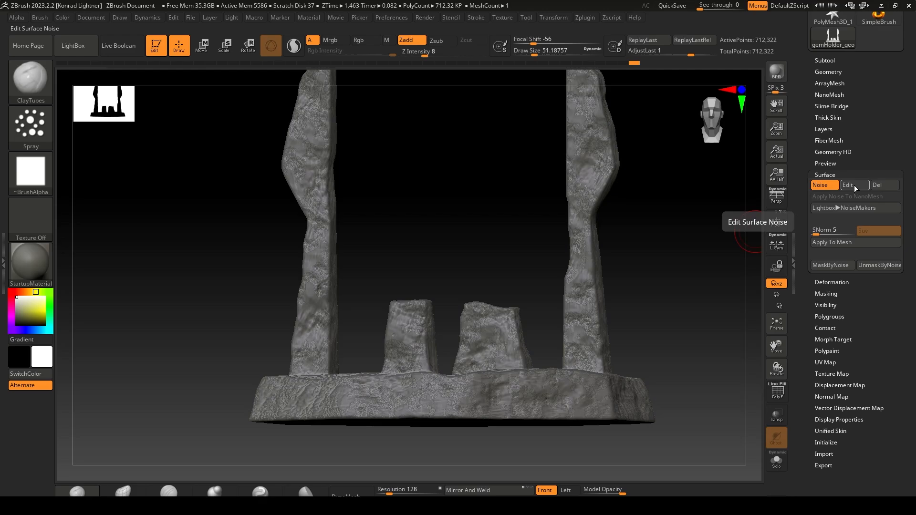
pyautogui.click(847, 185)
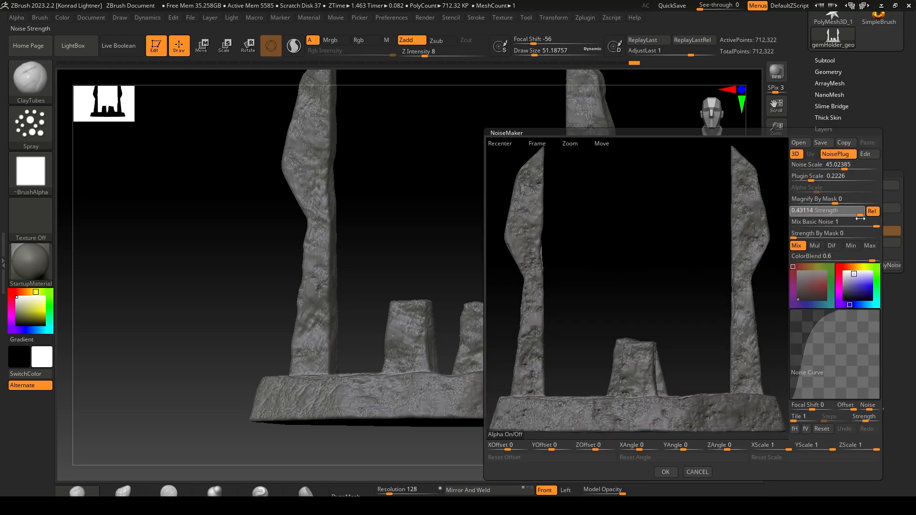
pyautogui.click(664, 473)
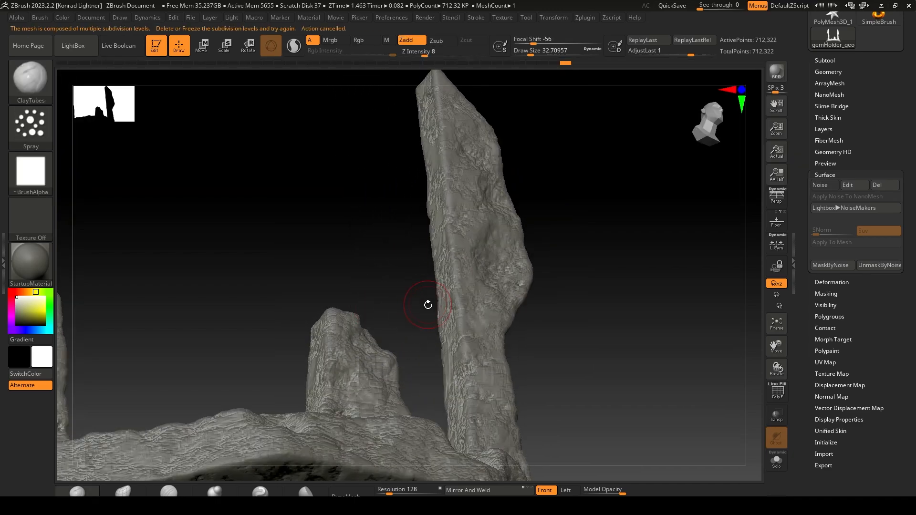
# - Delete the holder's lower subdivision levels so the noise can bake into the mesh
pyautogui.click(828, 71)
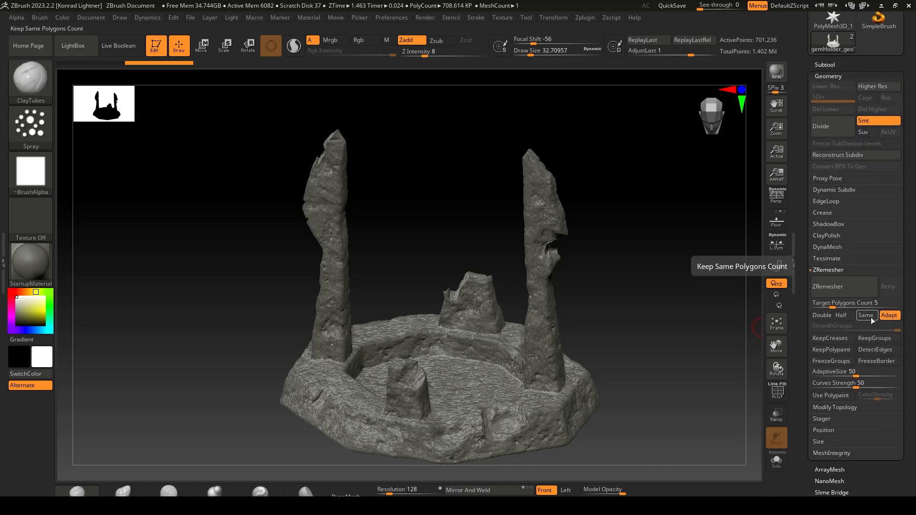
# - Rerun ZRemesher on the copied holder with Adapt and Target Polygons Count 100
pyautogui.click(827, 286)
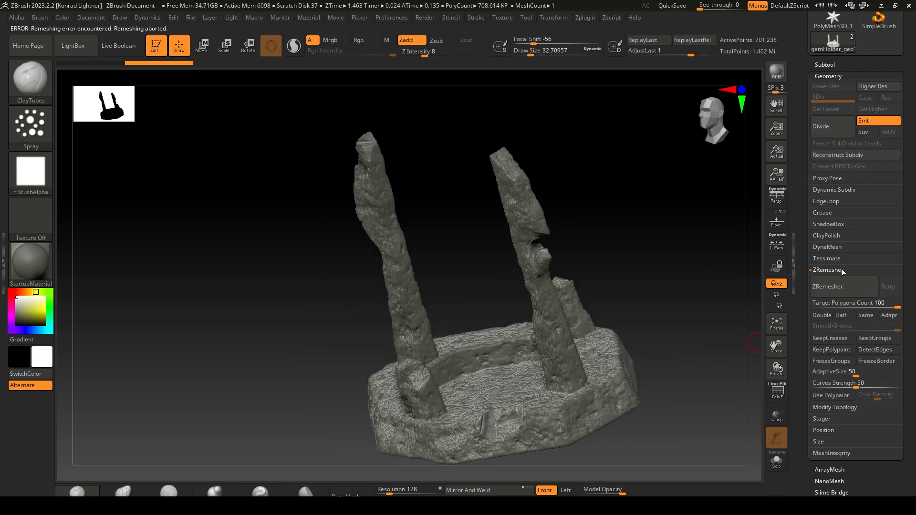
pyautogui.click(827, 246)
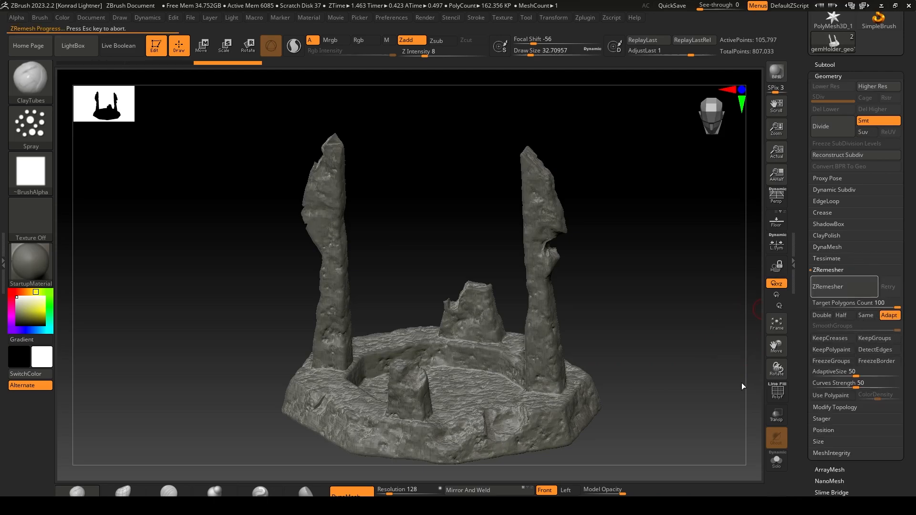
pyautogui.moveTo(733, 386)
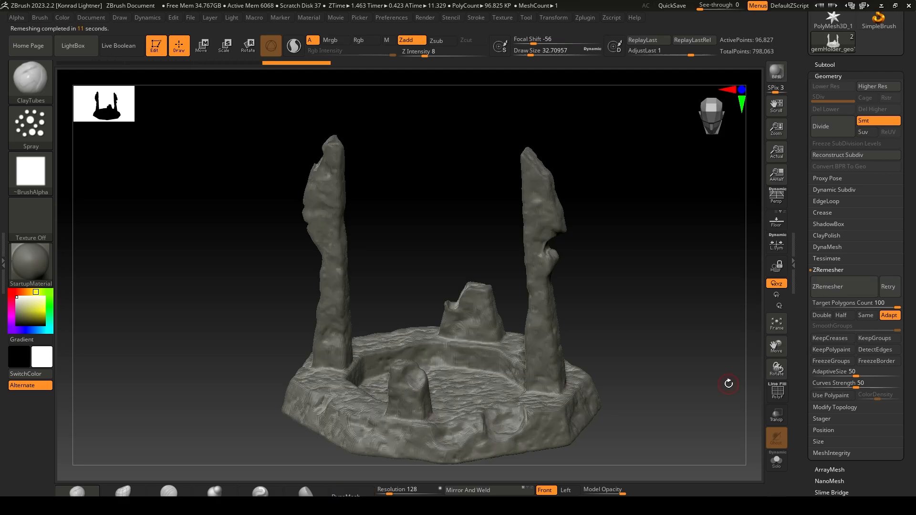
# - Show PolyF wireframe and run ZRemesher with Half repeatedly down to about 15 thousand points
pyautogui.click(777, 391)
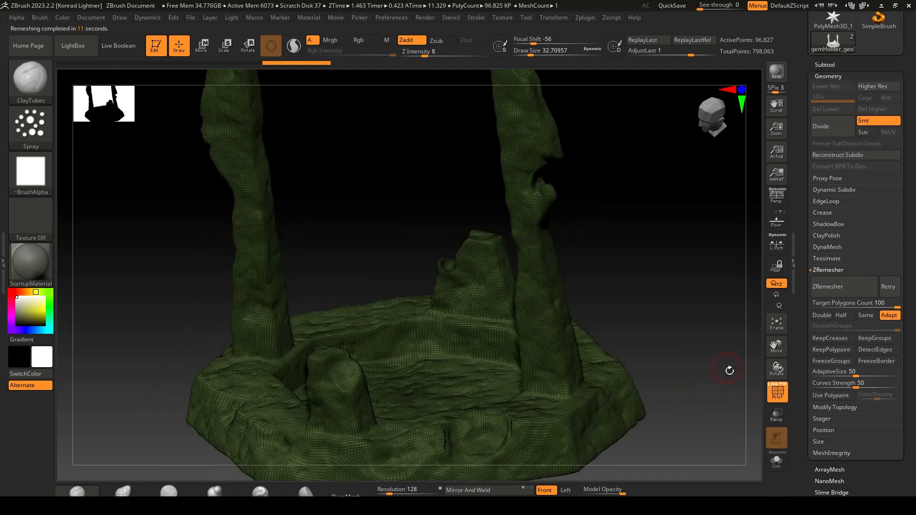
pyautogui.click(828, 287)
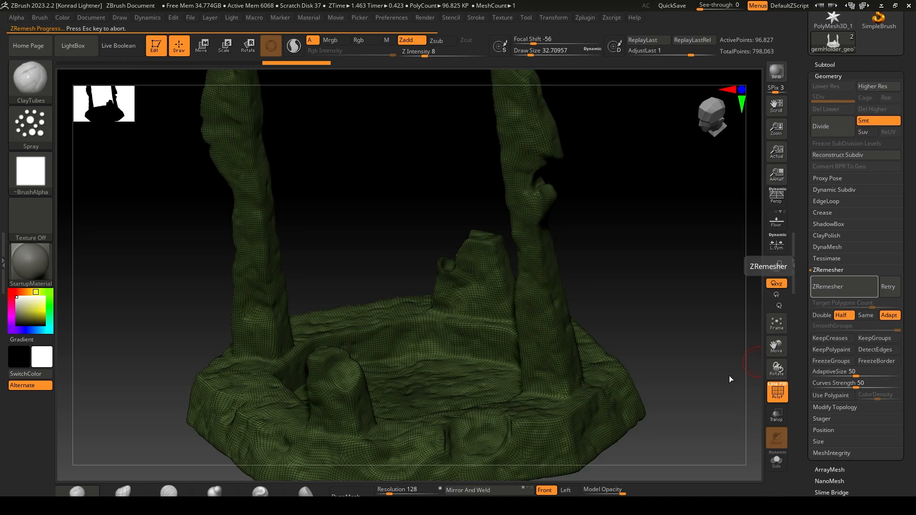
pyautogui.click(843, 286)
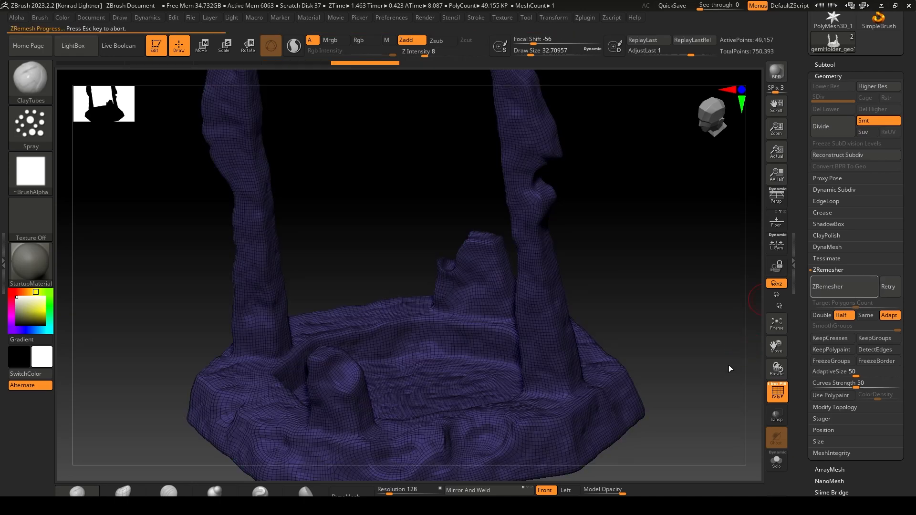
pyautogui.click(826, 286)
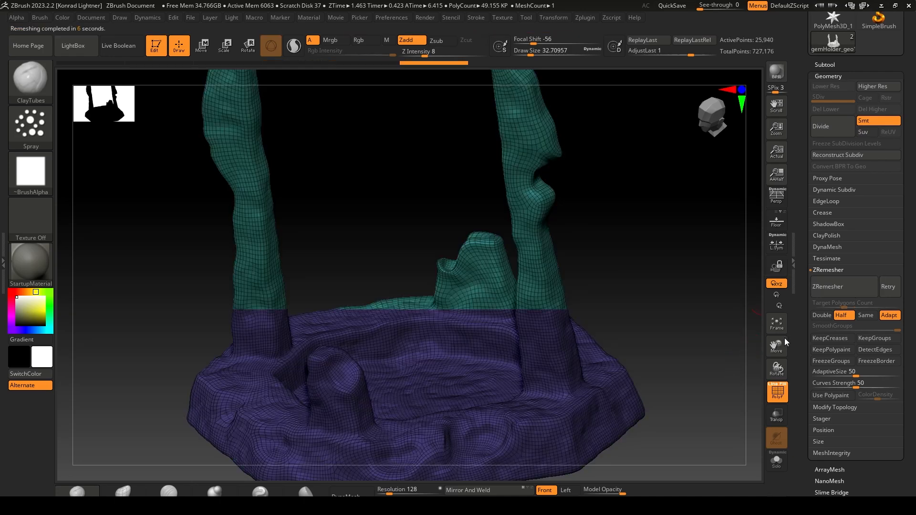
pyautogui.click(827, 287)
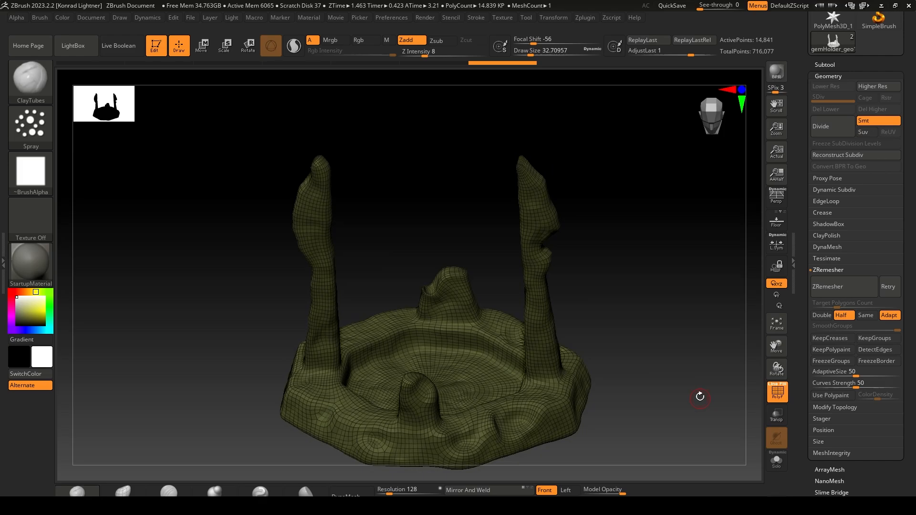
# - Unwrap the low-poly holder's UVs with Zplugin > UV Master and check Tool > UV Map
pyautogui.click(584, 17)
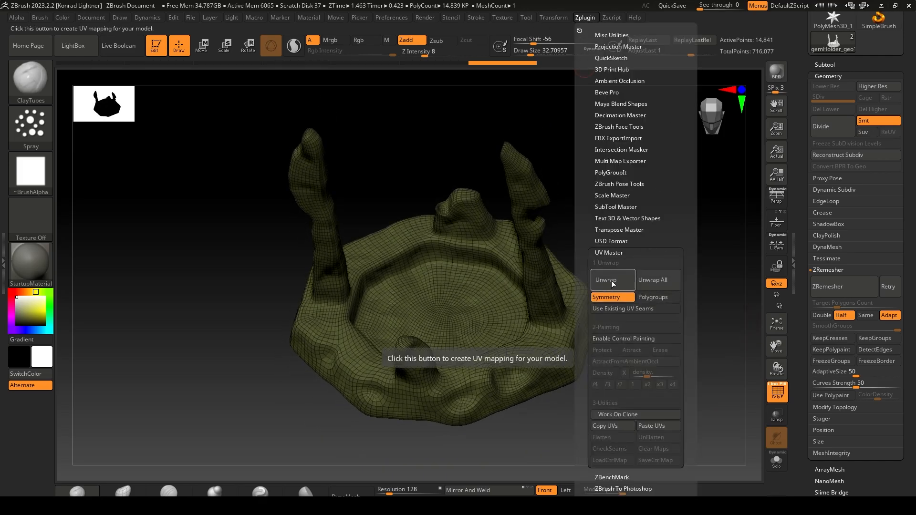
pyautogui.click(612, 279)
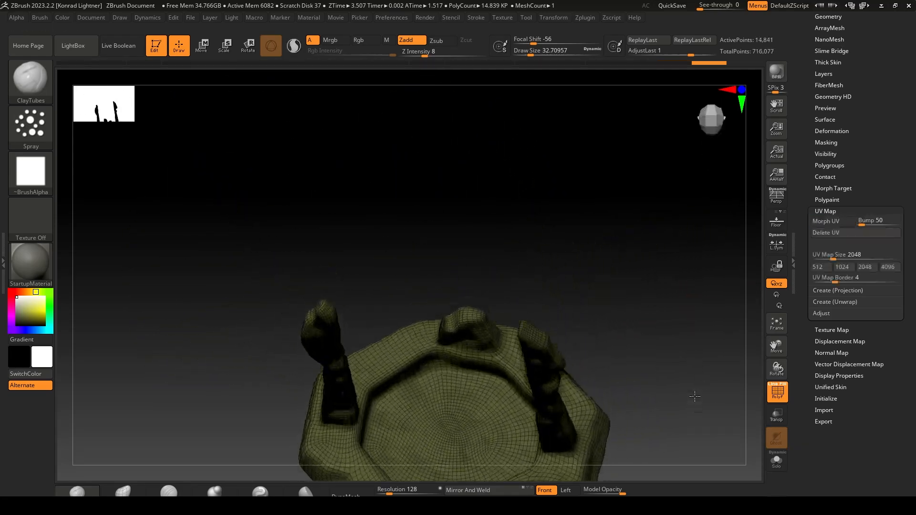
pyautogui.click(825, 220)
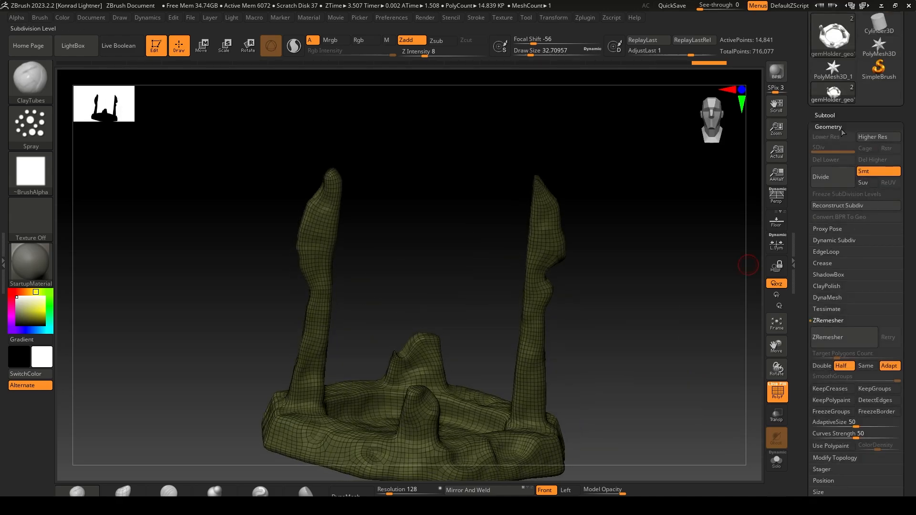
# - Export the low-poly holder as gemHolder_geo OBJ into the scenes folder
pyautogui.click(877, 78)
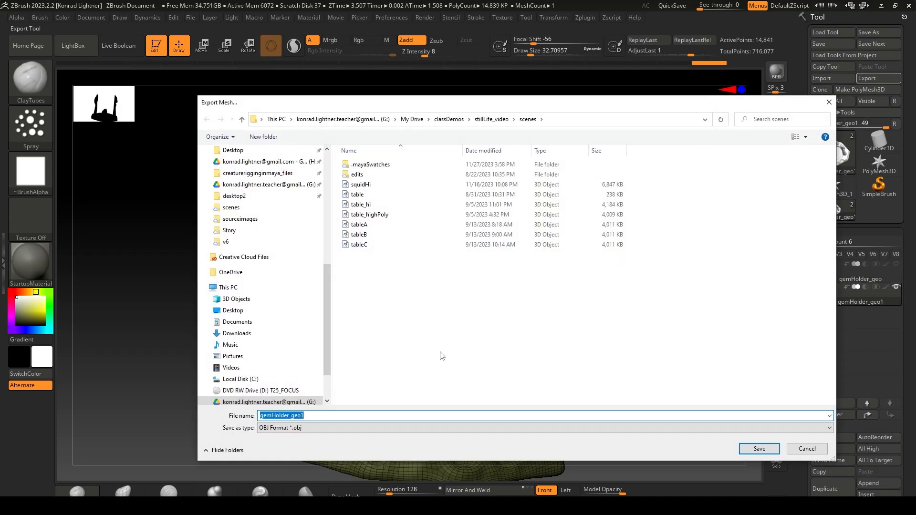
pyautogui.click(759, 448)
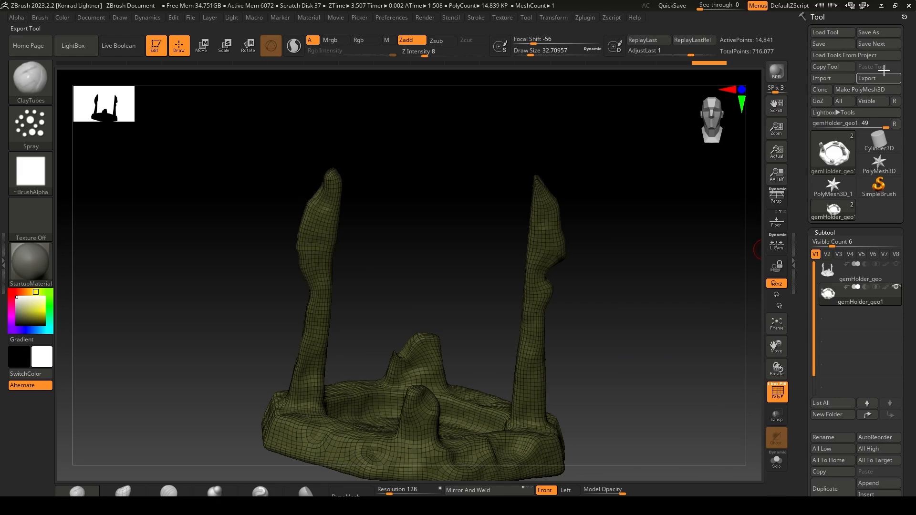
pyautogui.click(868, 77)
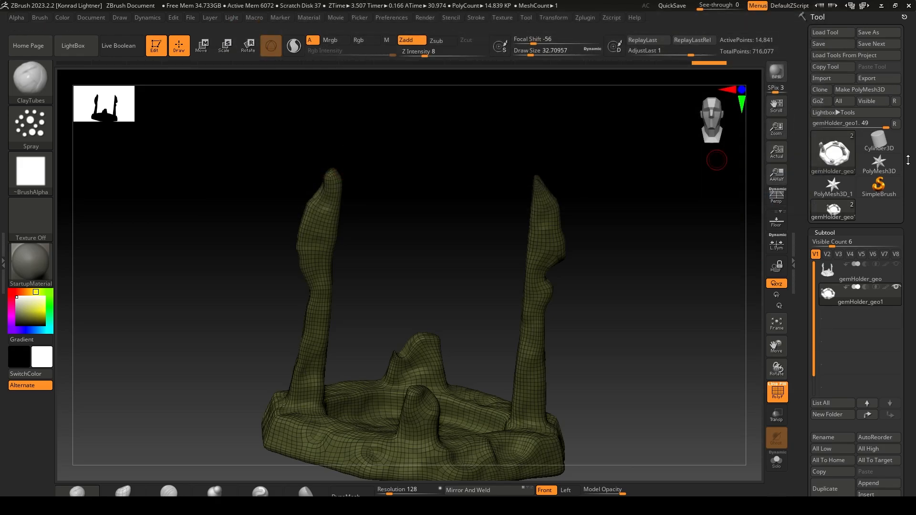
# - Switch to the high-detail holder subtool and export it as an OBJ as well
pyautogui.click(868, 77)
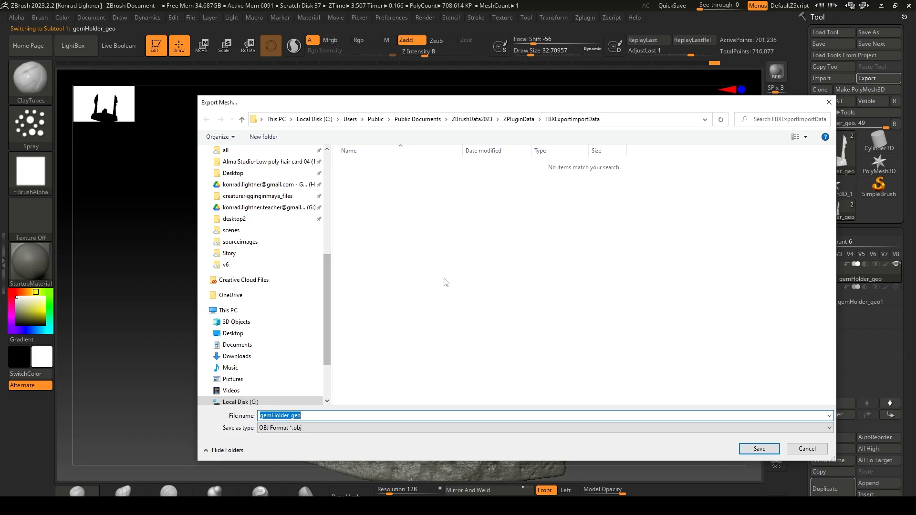
pyautogui.click(266, 207)
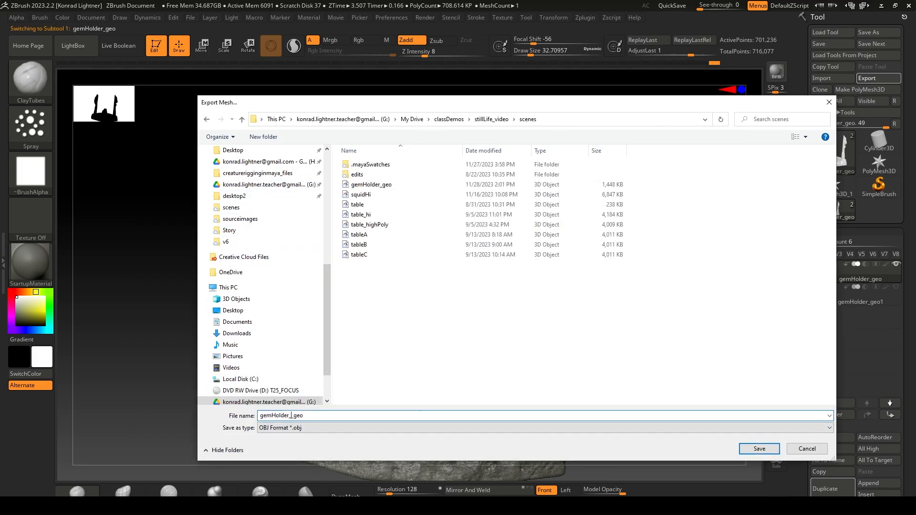
pyautogui.click(759, 449)
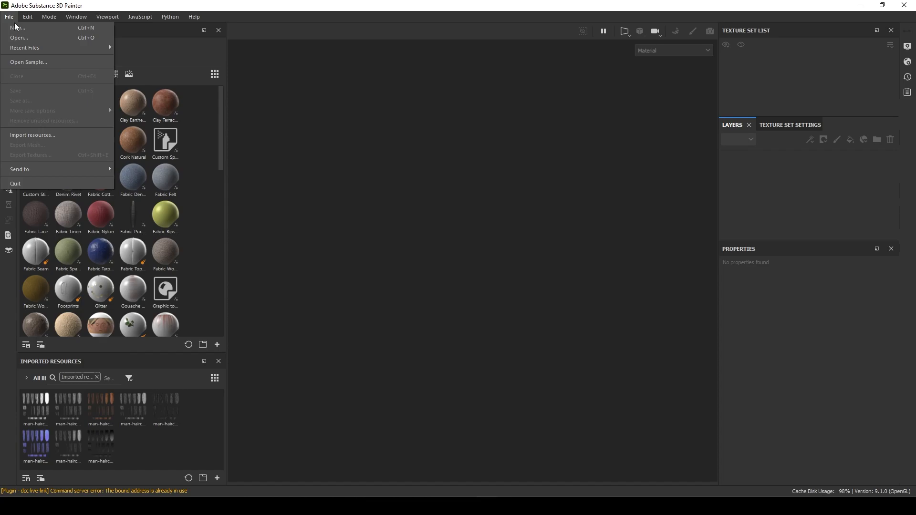
# - Create a new PBR Metallic Roughness project from gemHolder_geo.obj
pyautogui.click(19, 37)
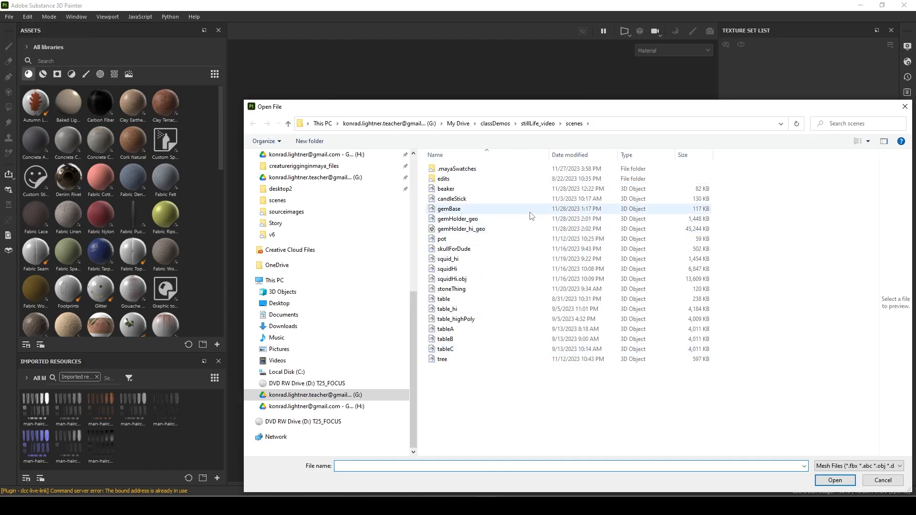
pyautogui.doubleClick(457, 218)
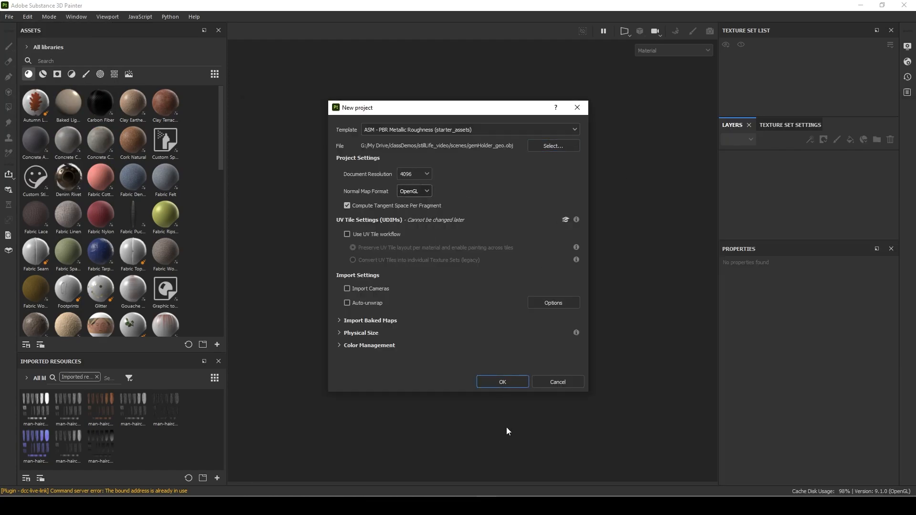
pyautogui.click(501, 382)
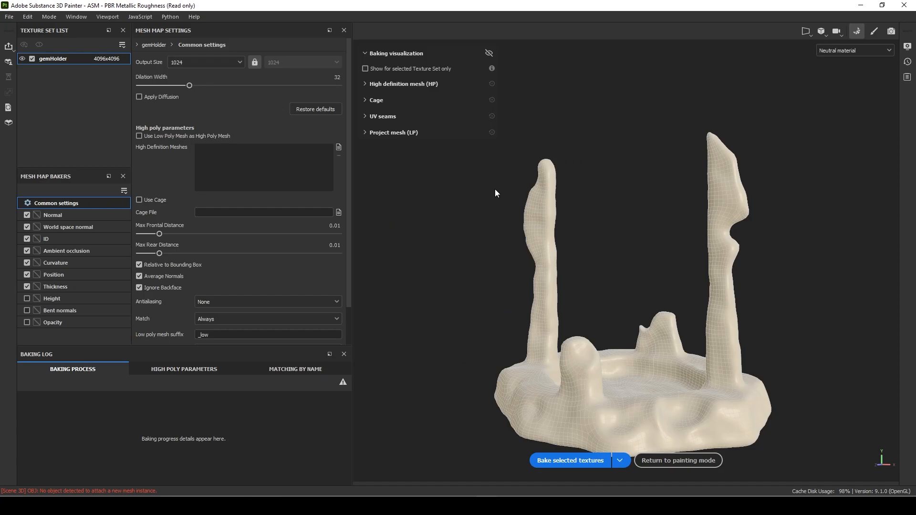
# - Bake the mesh maps from gemHolder_hi_geo at 4096 with Height enabled, then return to painting
pyautogui.click(338, 147)
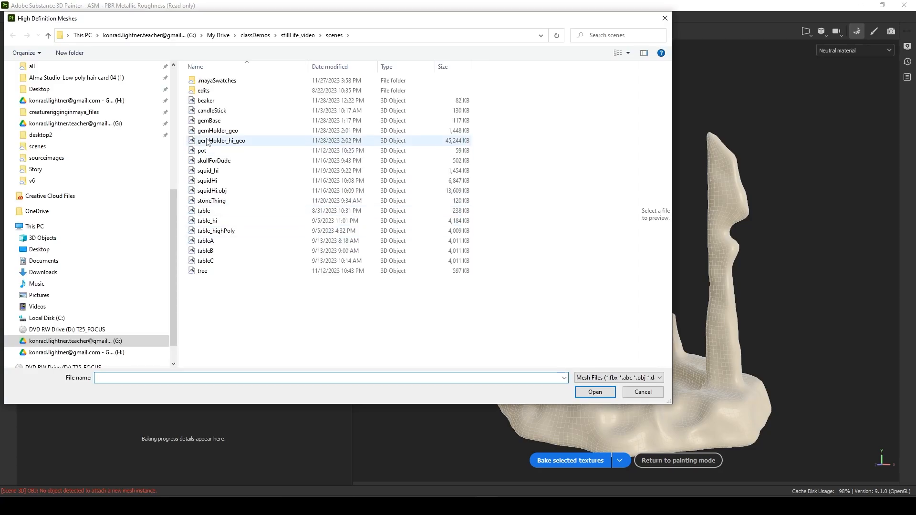
pyautogui.click(593, 392)
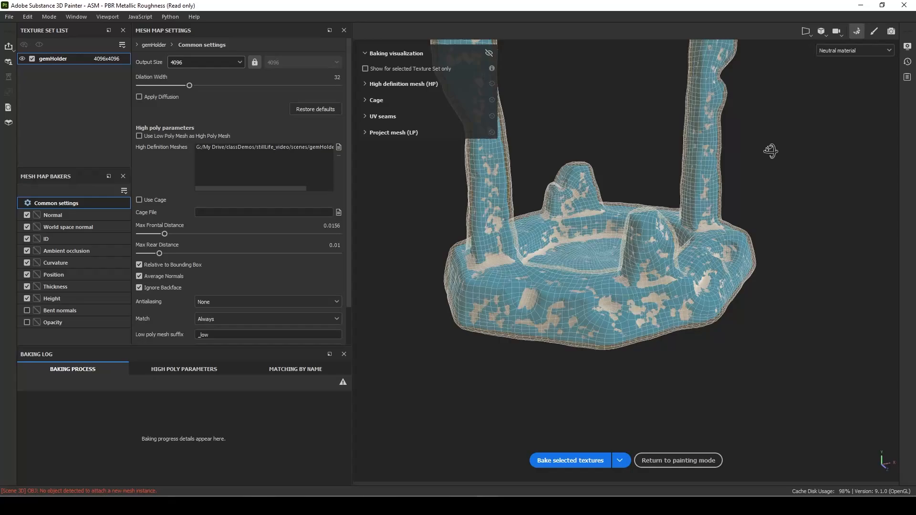
pyautogui.click(569, 460)
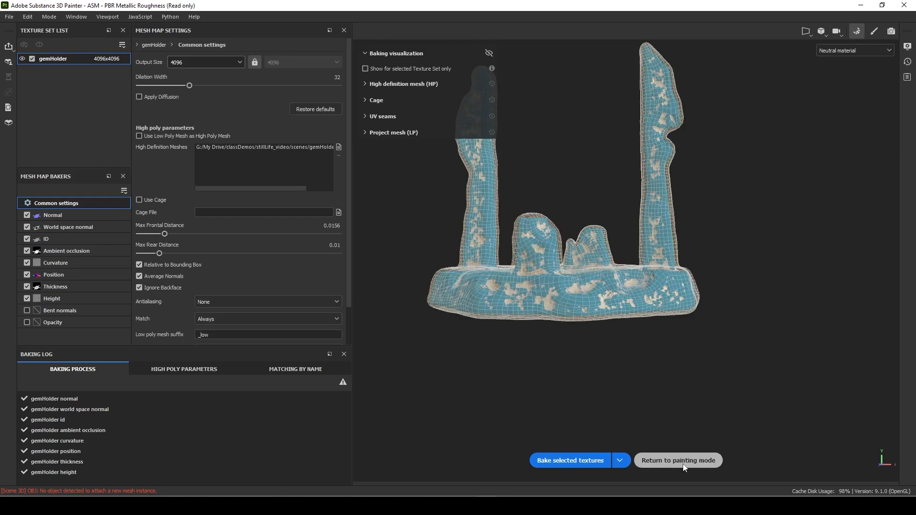
pyautogui.click(677, 460)
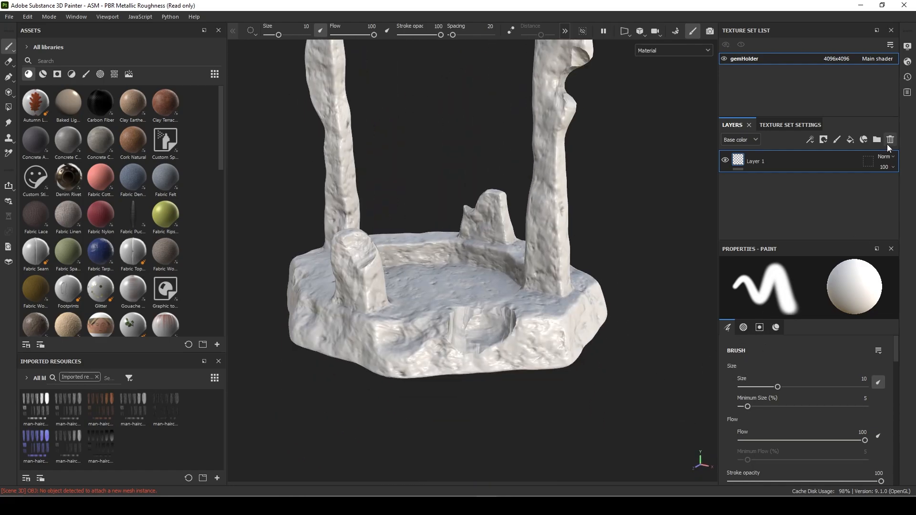
# - Replace the default layer with the Rock Face material and add an HSL Perceptive filter for a desaturated grey stone
pyautogui.click(890, 139)
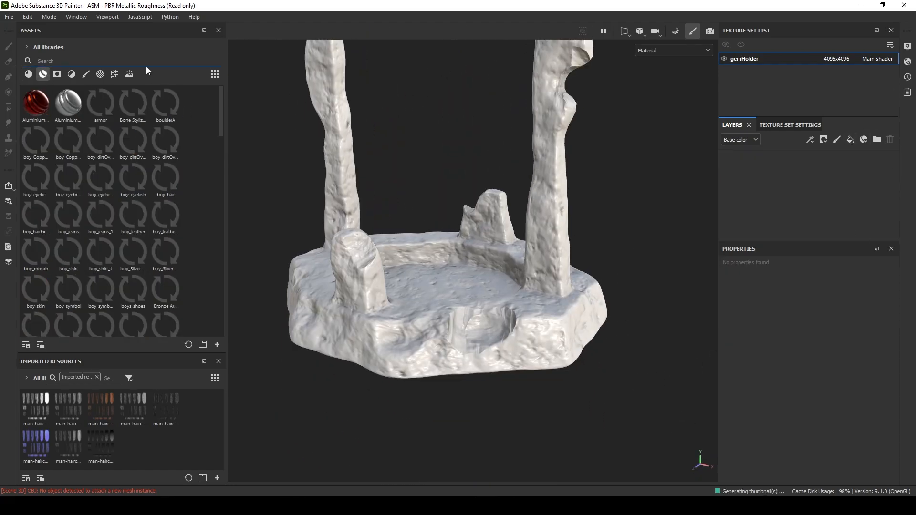
pyautogui.write('rock')
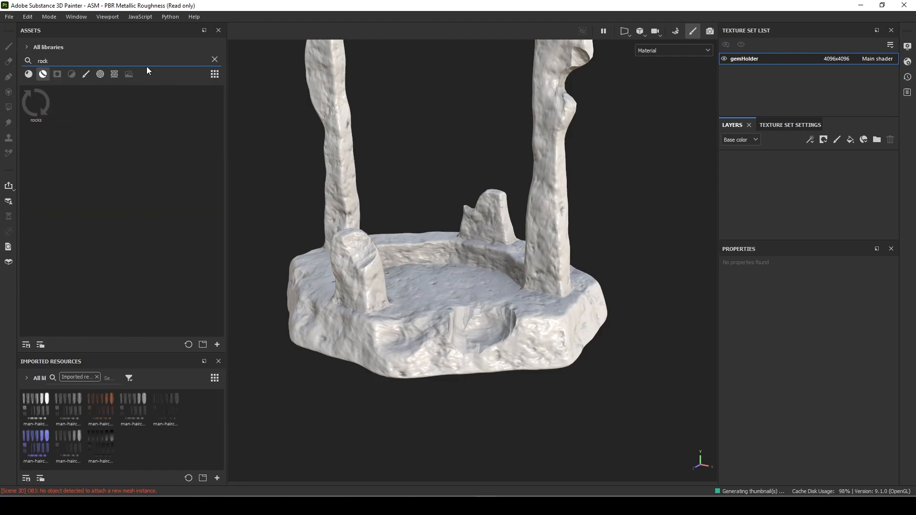
pyautogui.click(215, 59)
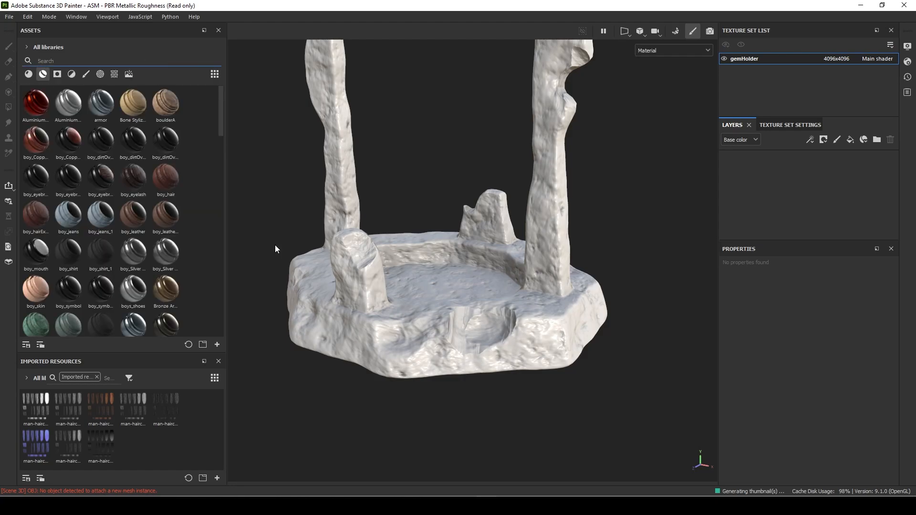
pyautogui.write('stone')
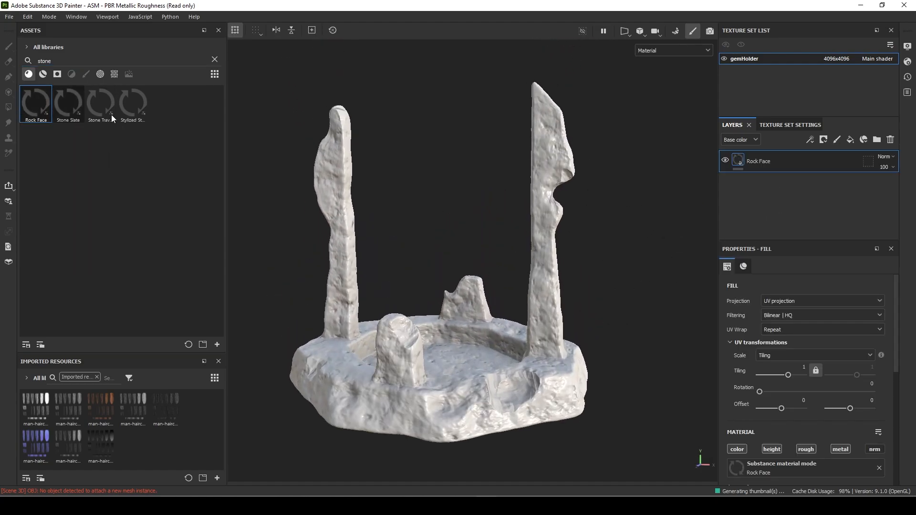
pyautogui.doubleClick(35, 101)
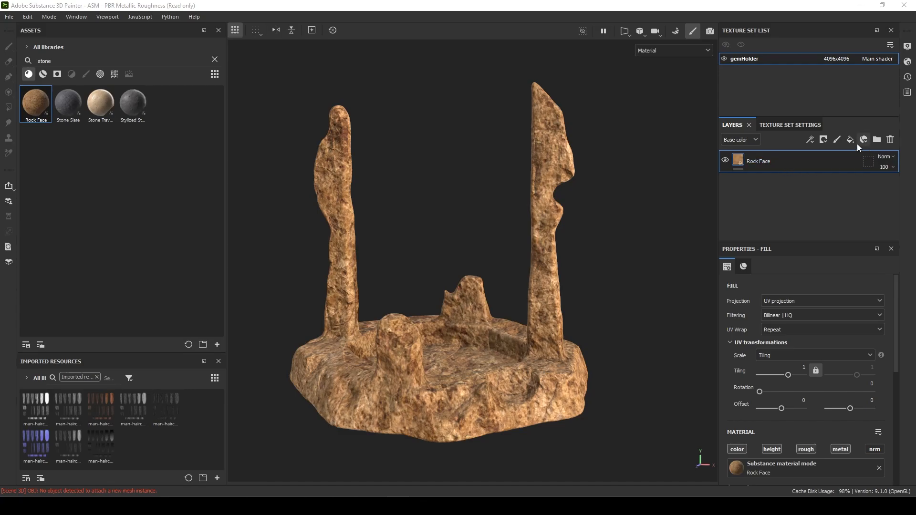
pyautogui.click(850, 140)
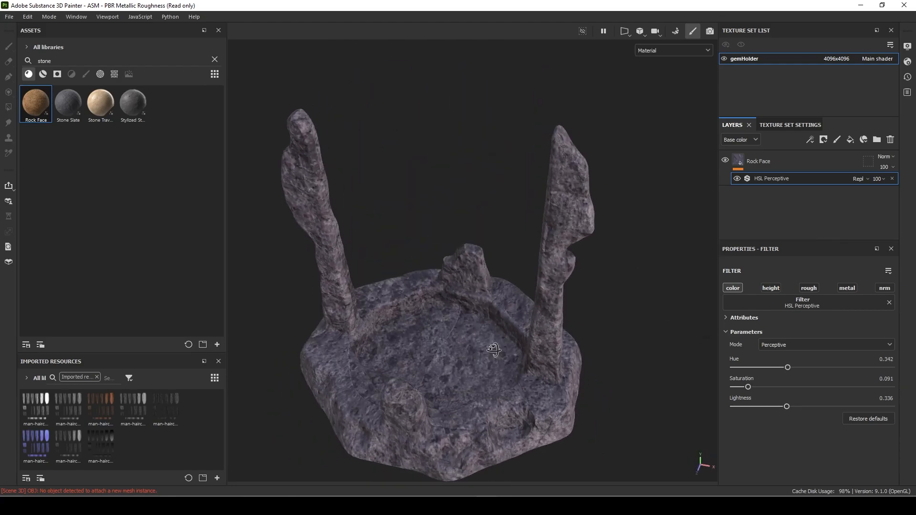
# - Add a fill layer above the Rock Face layer, turning the holder pale grey
pyautogui.click(759, 160)
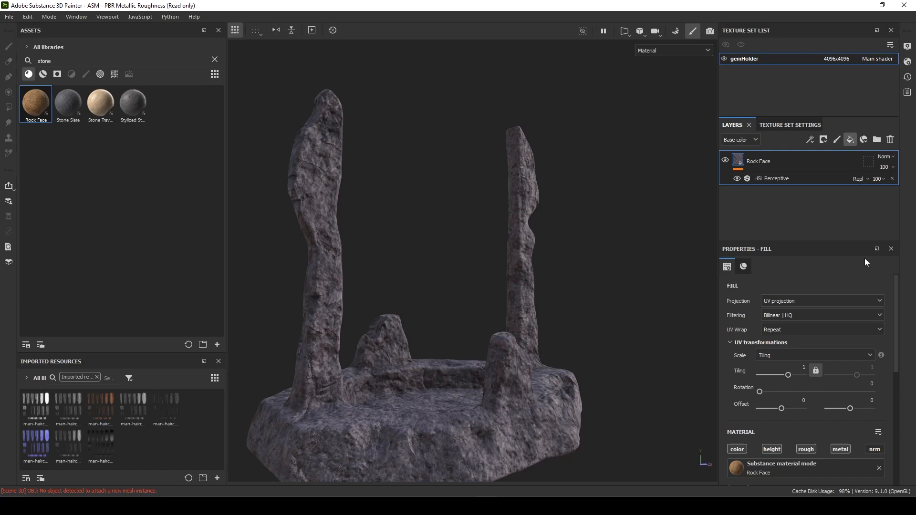
pyautogui.click(850, 139)
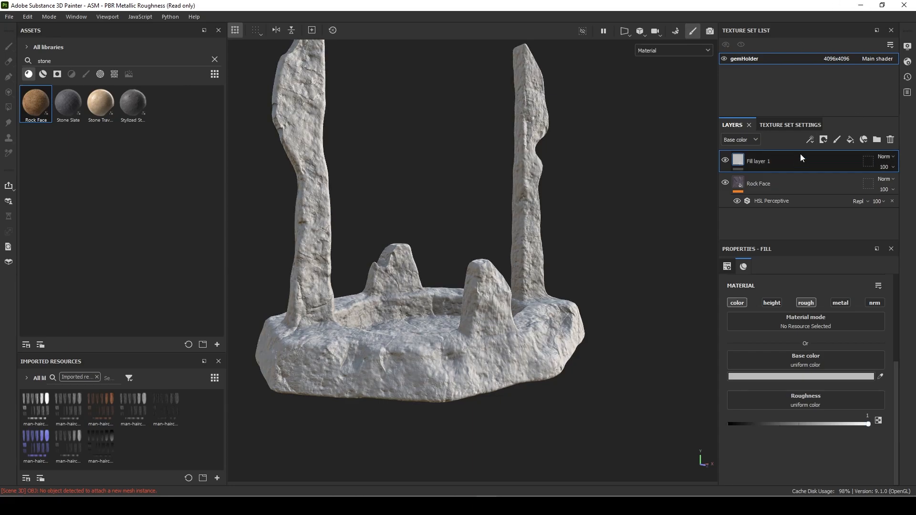
# - Give the fill layer a black mask and a white base colour, naming it lighten
pyautogui.rightClick(756, 160)
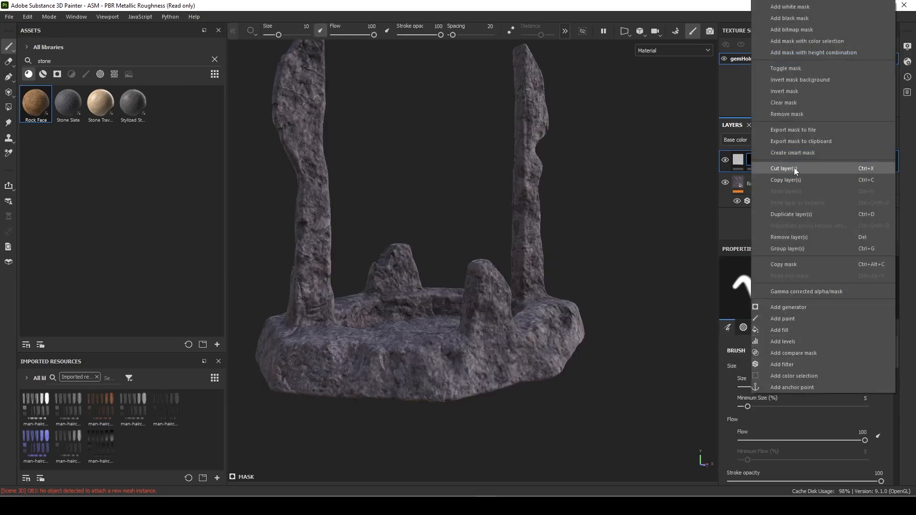
pyautogui.click(788, 306)
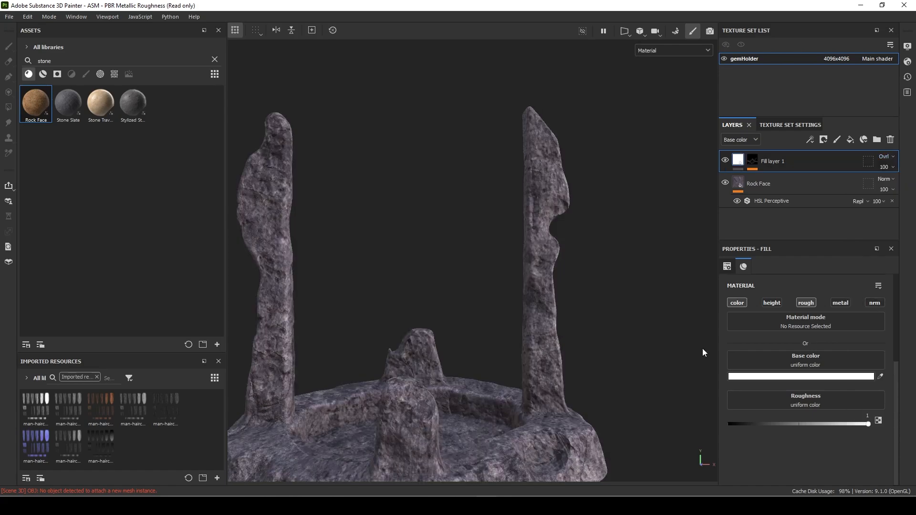
pyautogui.click(886, 156)
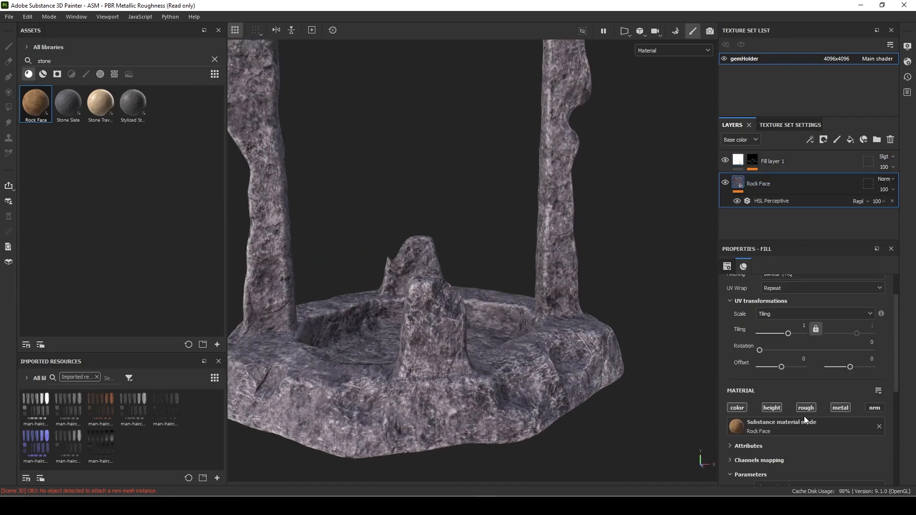
pyautogui.scroll(-3)
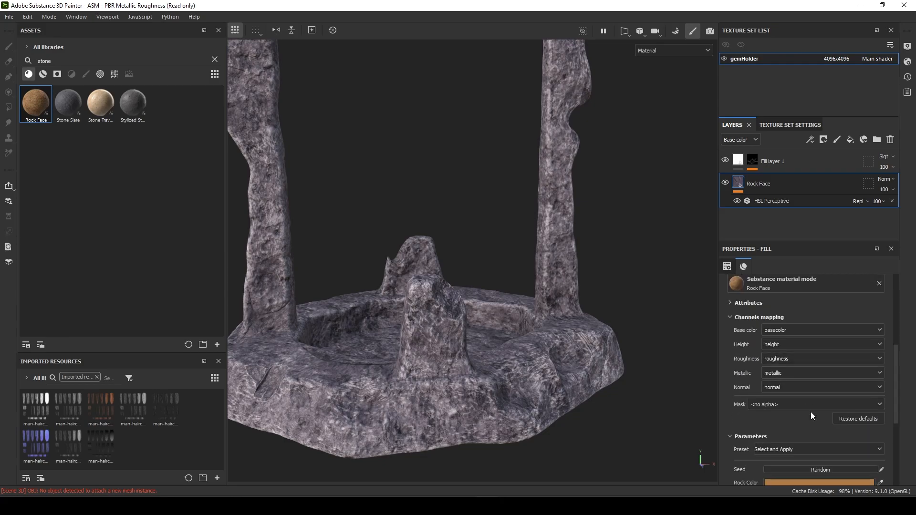
pyautogui.scroll(-3)
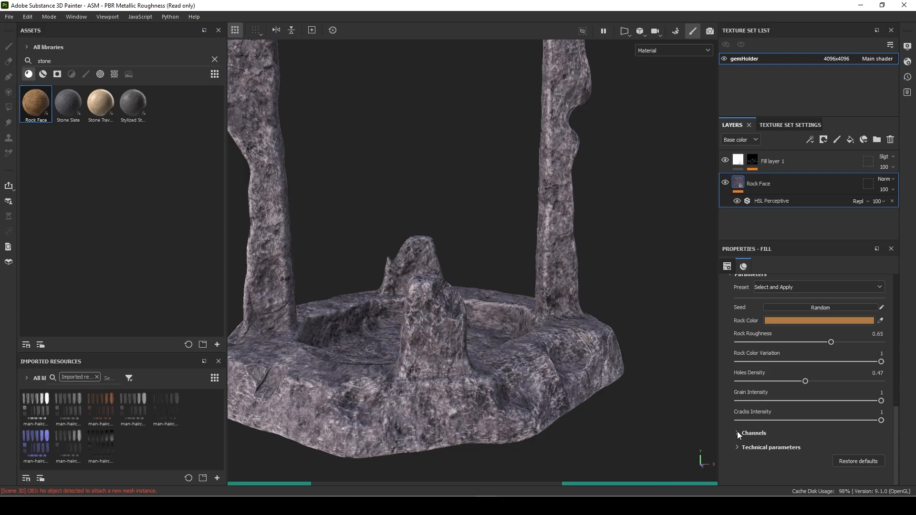
pyautogui.moveTo(676, 192)
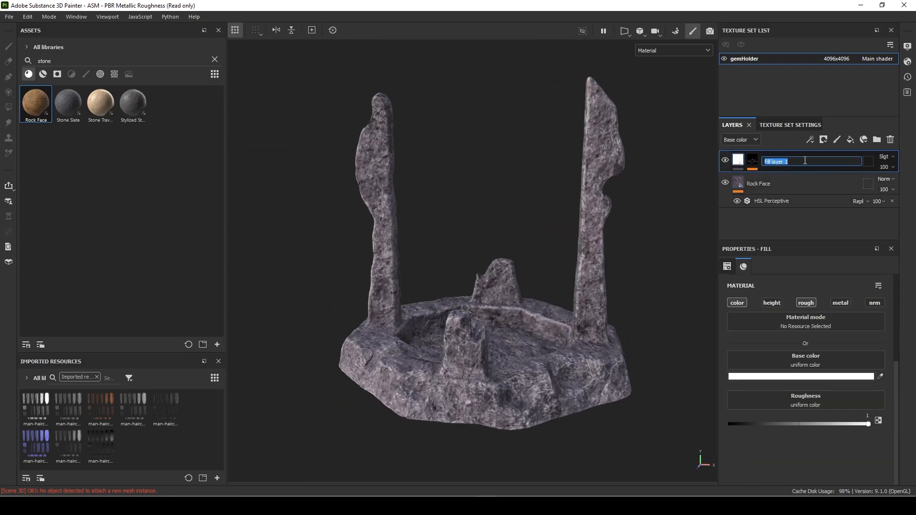
# - Blend the lighten layer by Value at 31 opacity and add another fill layer on top
pyautogui.click(885, 157)
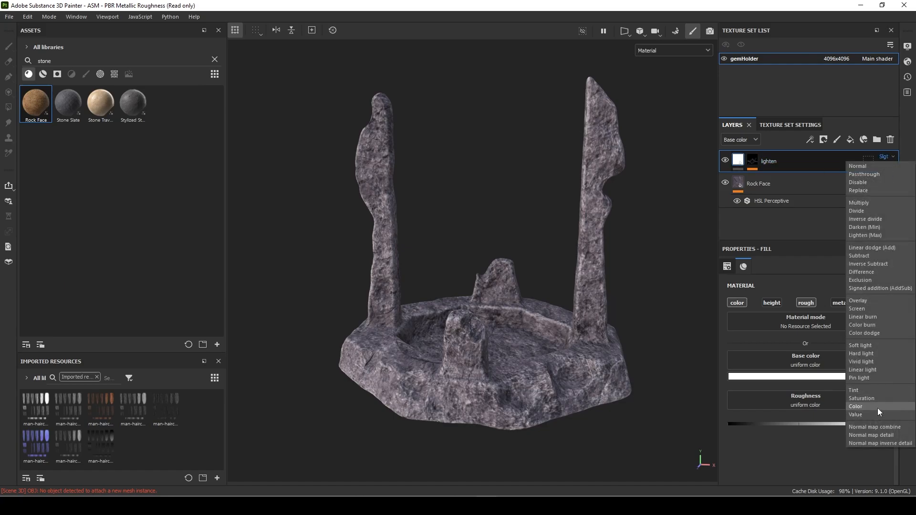
pyautogui.click(860, 414)
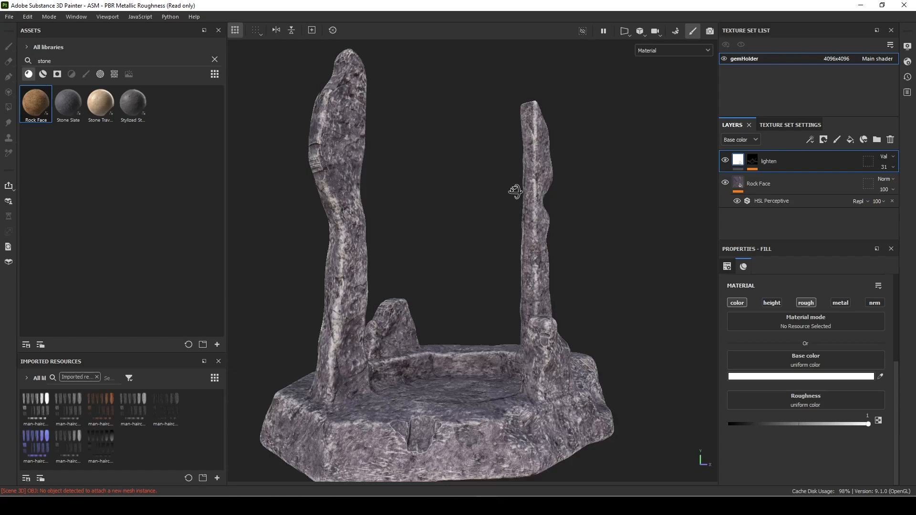
pyautogui.click(824, 139)
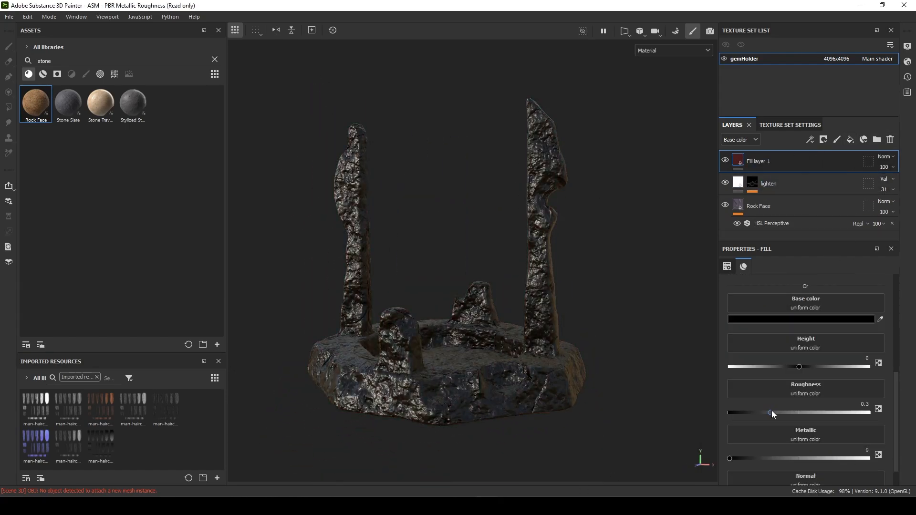
# - Mask the dark fill layer (roughness 0.3) with a black mask driven by a Dirt generator
pyautogui.rightClick(758, 160)
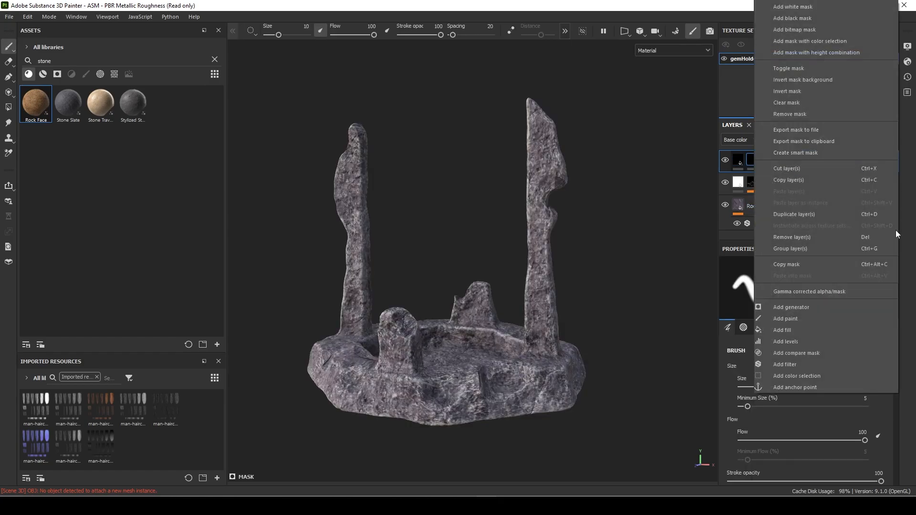
pyautogui.click(790, 306)
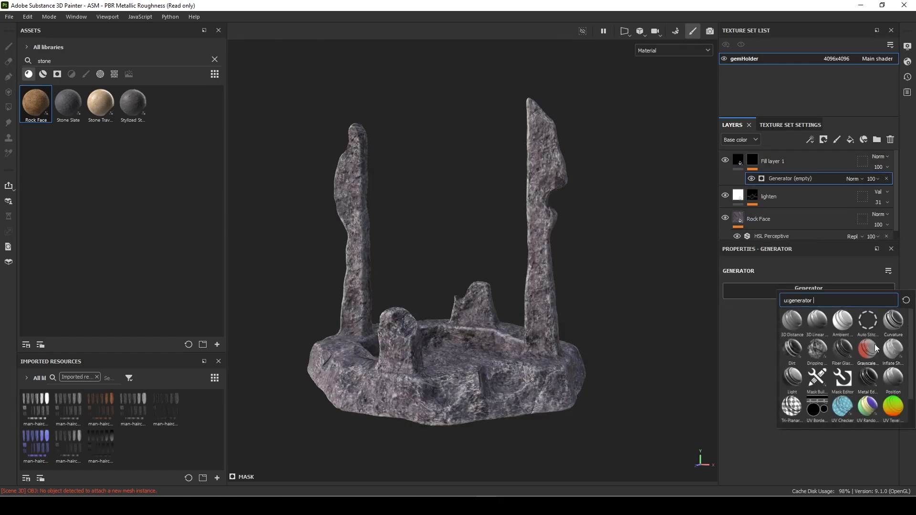
pyautogui.click(792, 348)
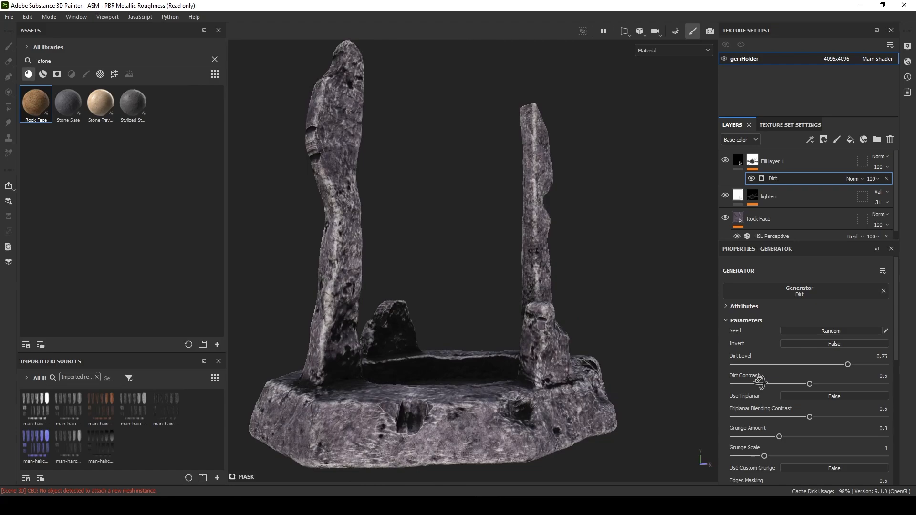